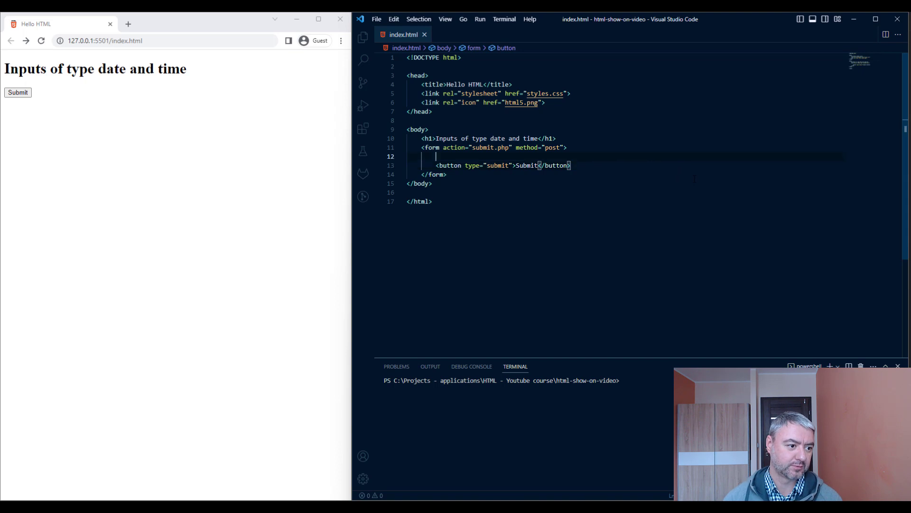
# Add a <label> reading "Select a date:" above the Submit button
pyautogui.write('<')
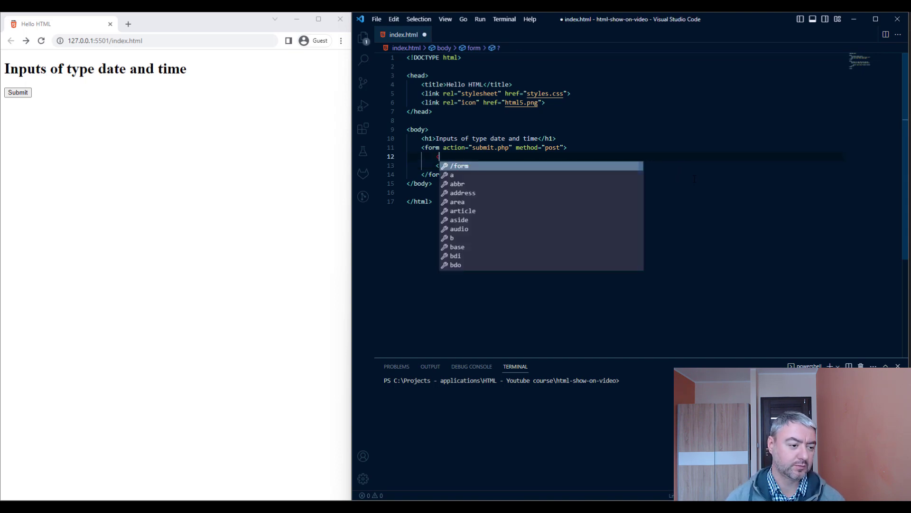
pyautogui.write('label')
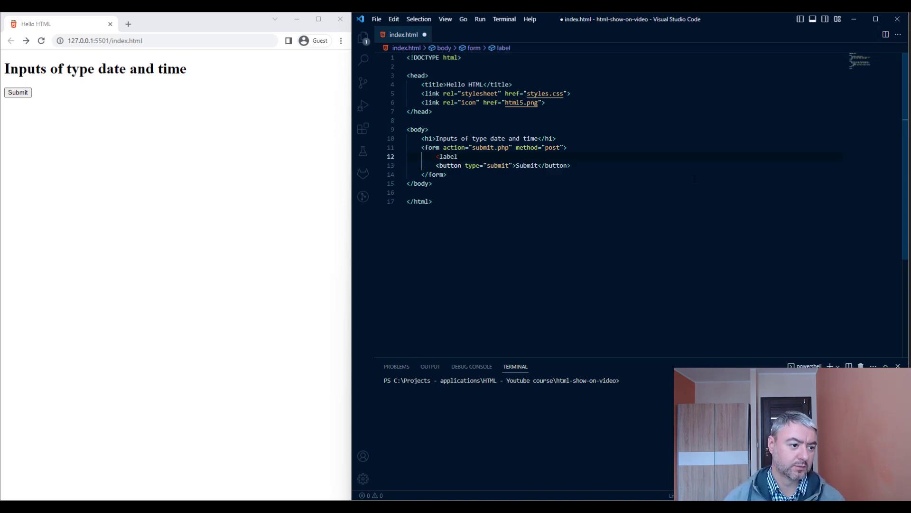
pyautogui.write('></label>')
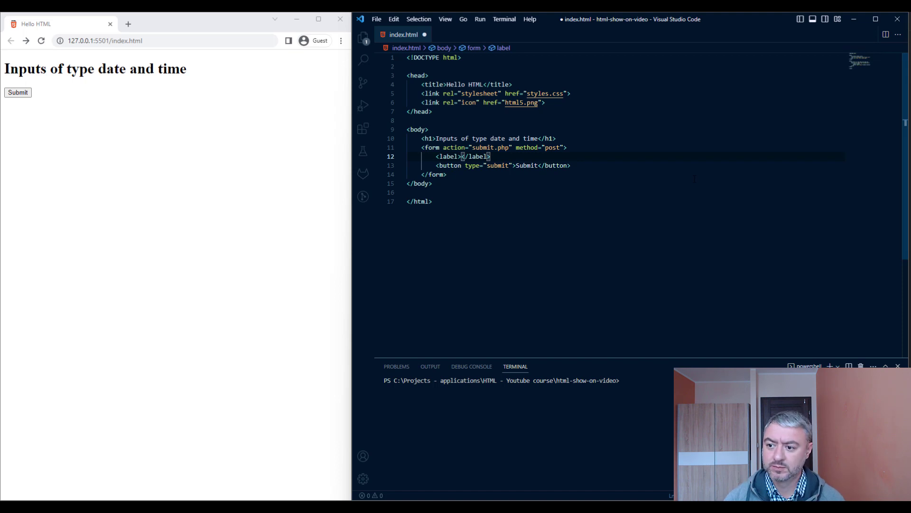
pyautogui.write('Select a date:')
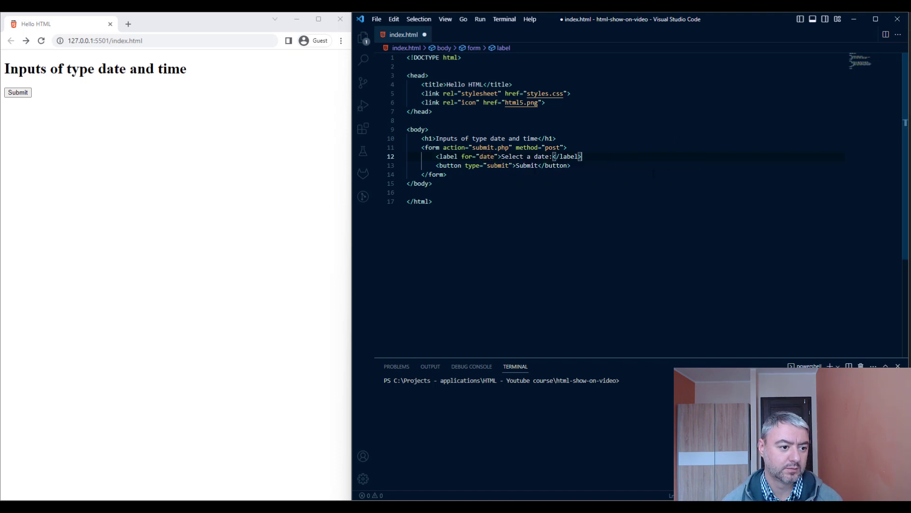
# Add an <input type="date" id="date"> after the label
pyautogui.write('<in')
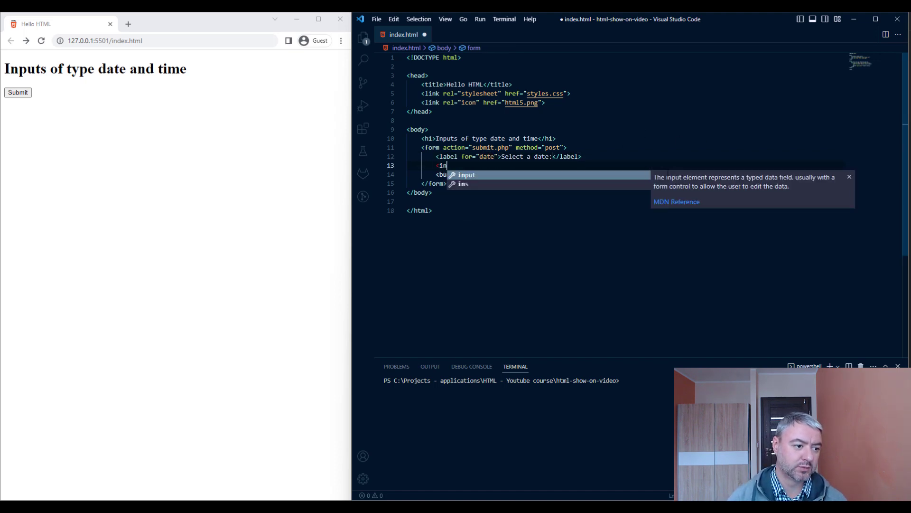
pyautogui.press('Tab')
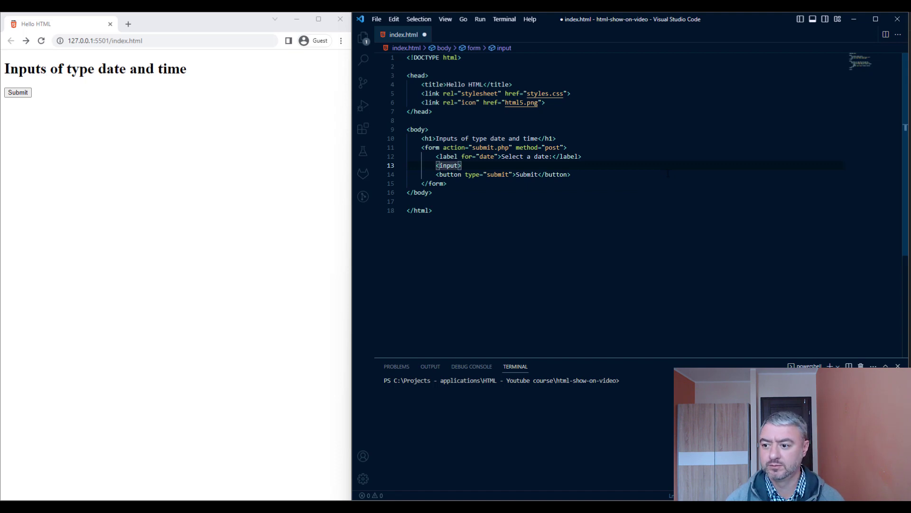
pyautogui.write('typ')
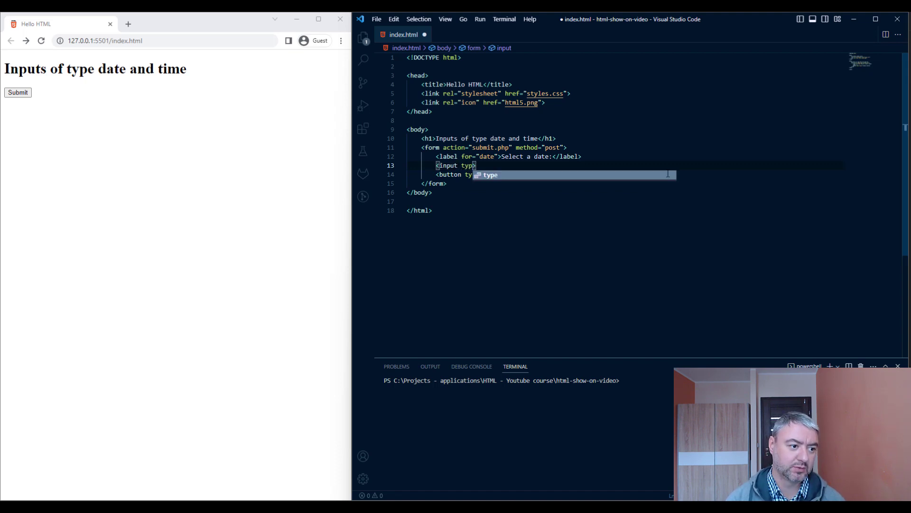
pyautogui.write('="date"')
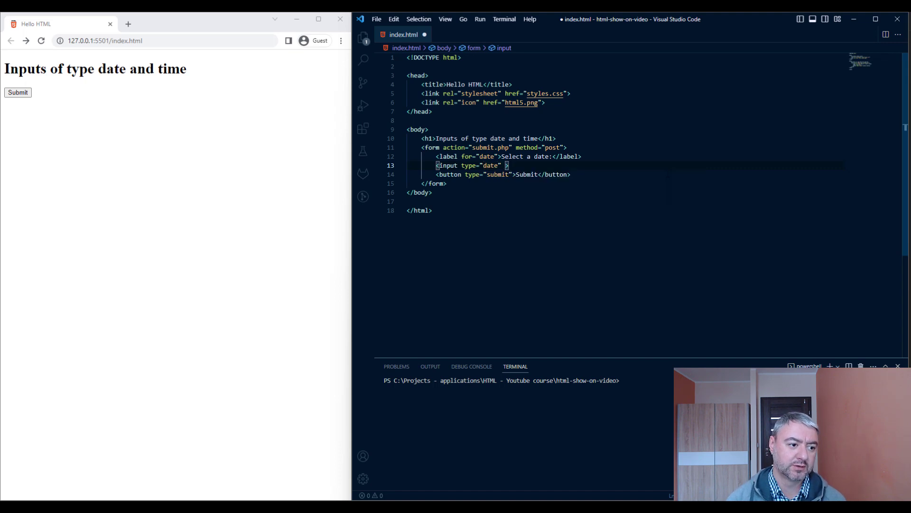
pyautogui.write('id="date" name="date')
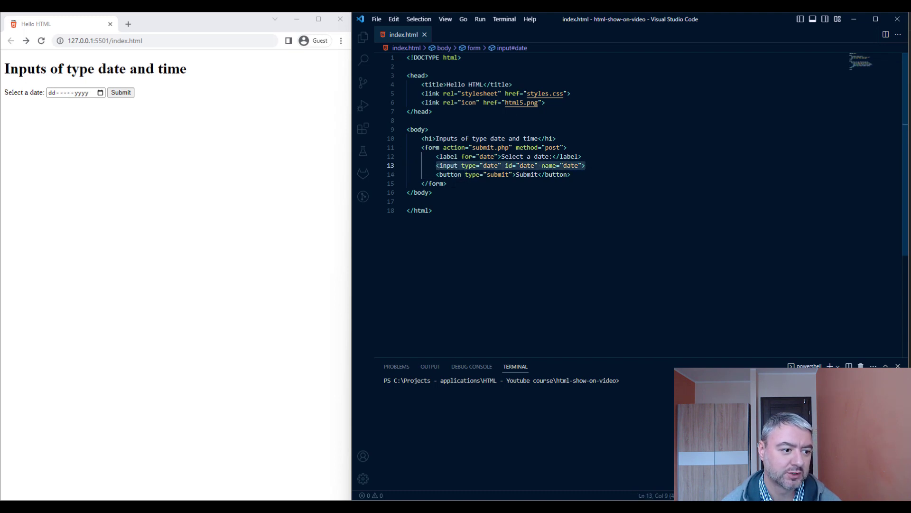
pyautogui.click(52, 93)
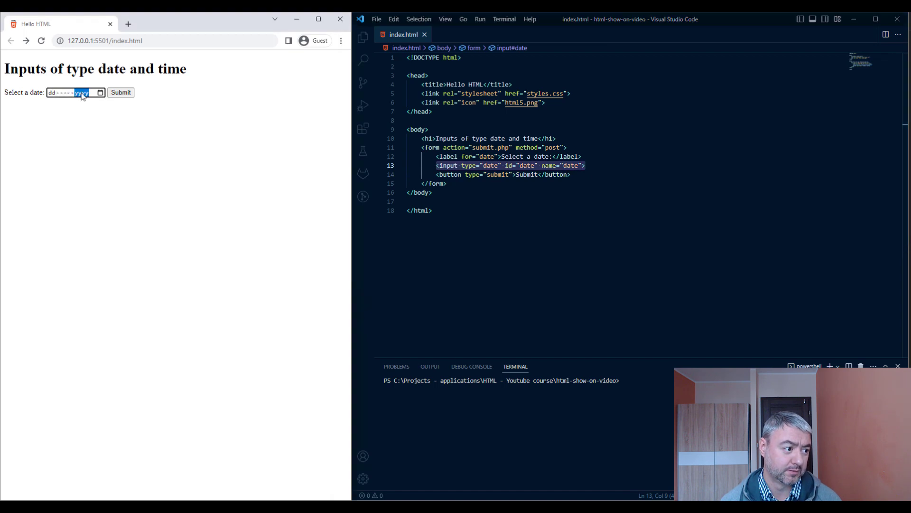
pyautogui.click(100, 92)
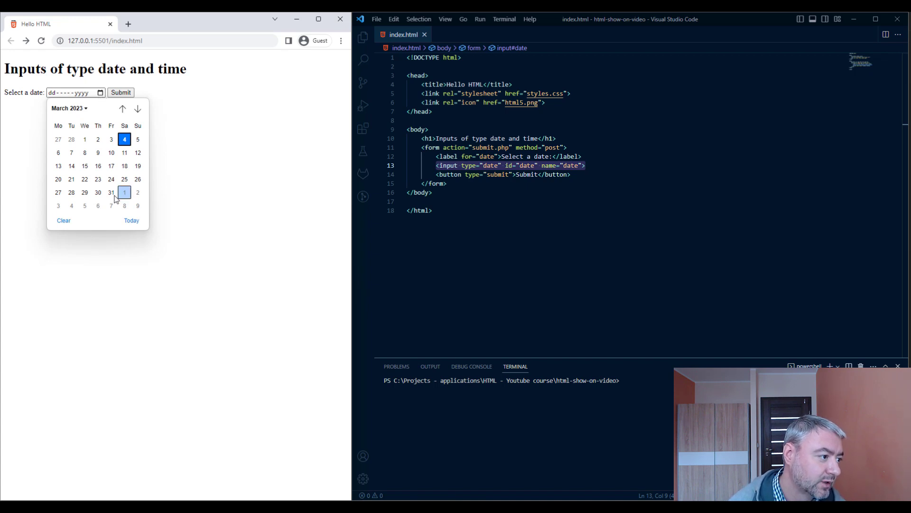
pyautogui.click(138, 108)
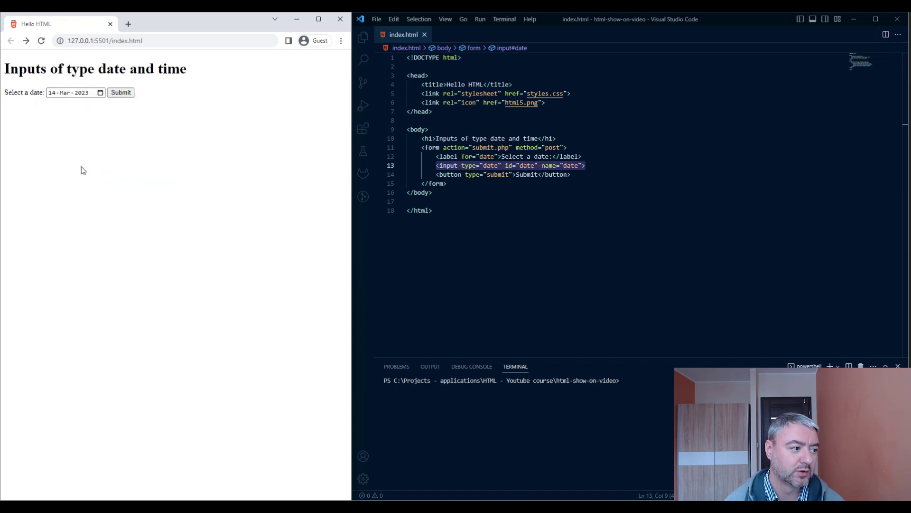
pyautogui.click(99, 93)
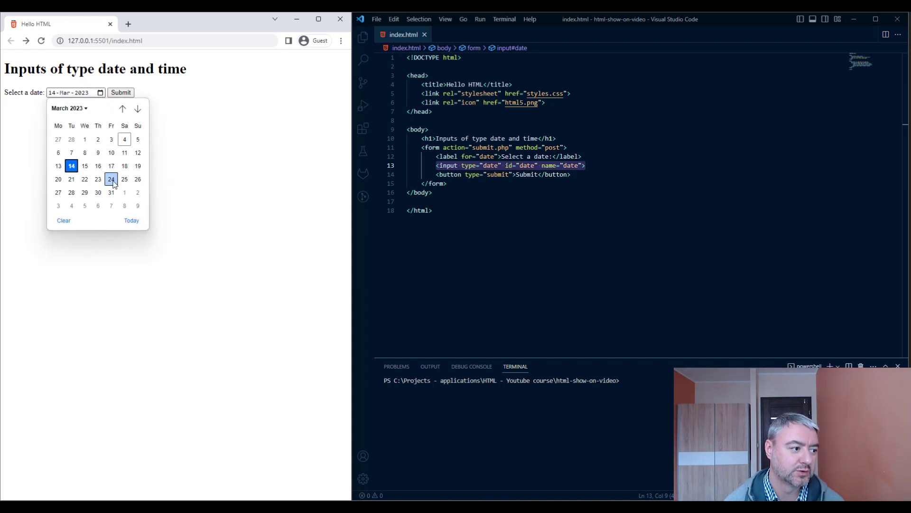
pyautogui.click(110, 179)
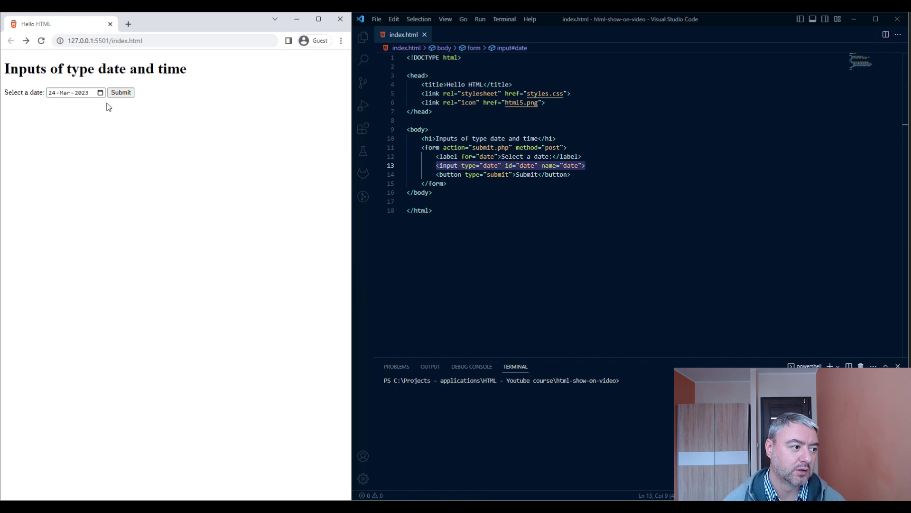
pyautogui.click(100, 92)
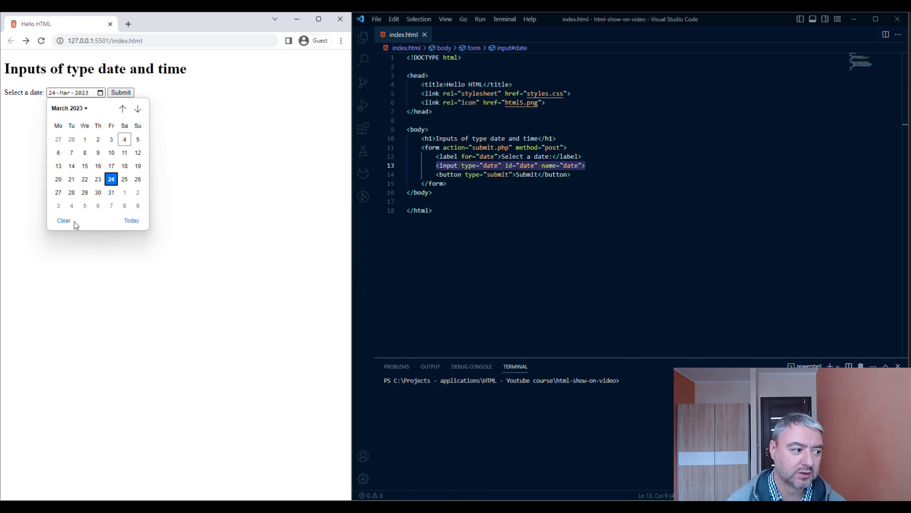
pyautogui.click(63, 220)
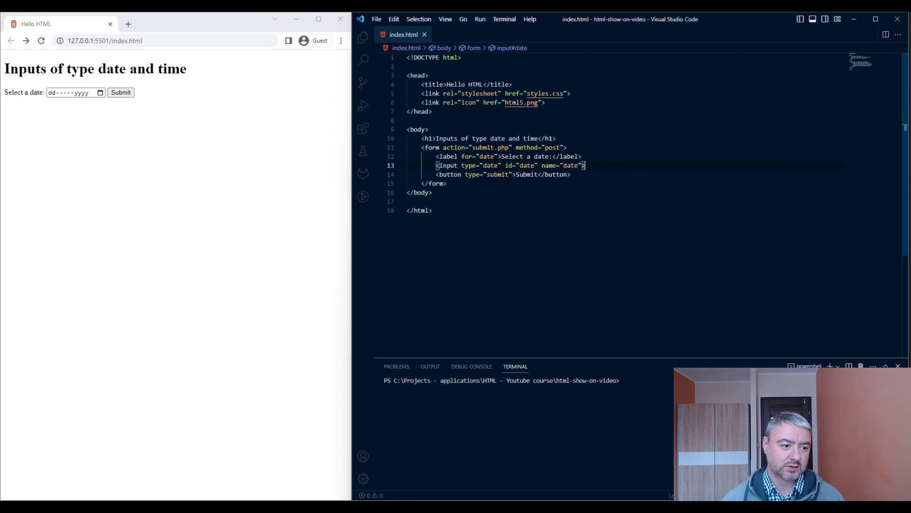
# Add a second <br> after the date input and a "Select time:" label for the time field
pyautogui.write('<br>')
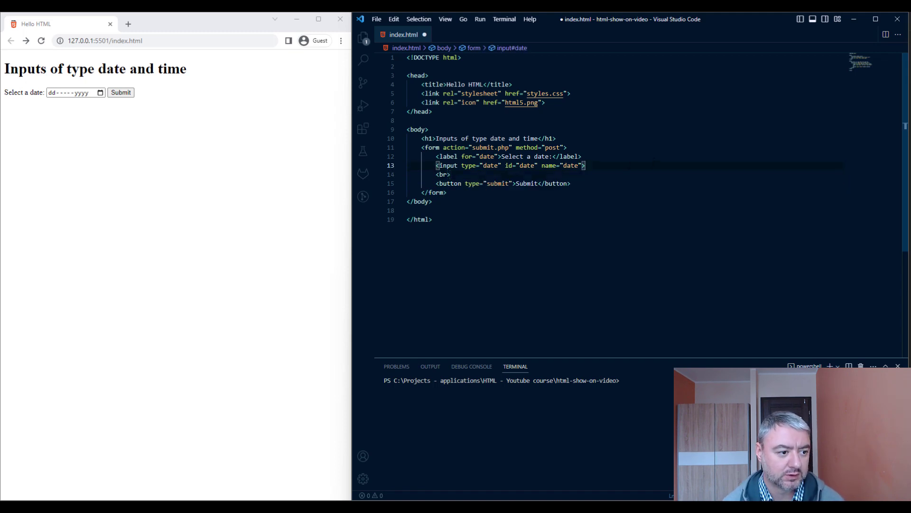
pyautogui.press('enter')
pyautogui.write('<')
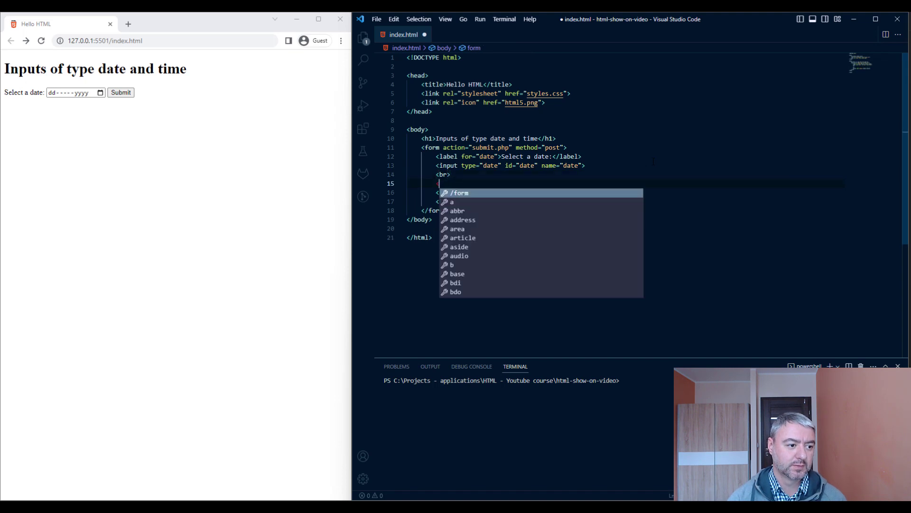
pyautogui.write('label>Select </label>')
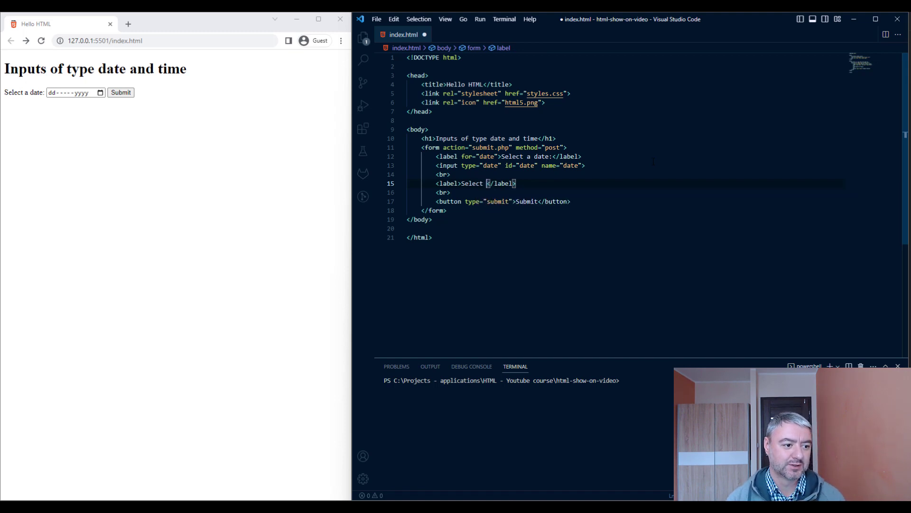
pyautogui.write('time:')
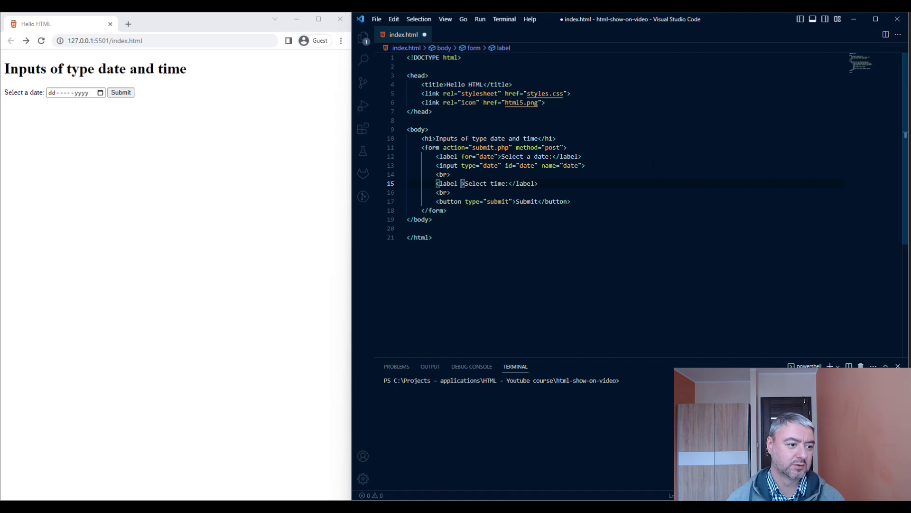
pyautogui.write('for=""')
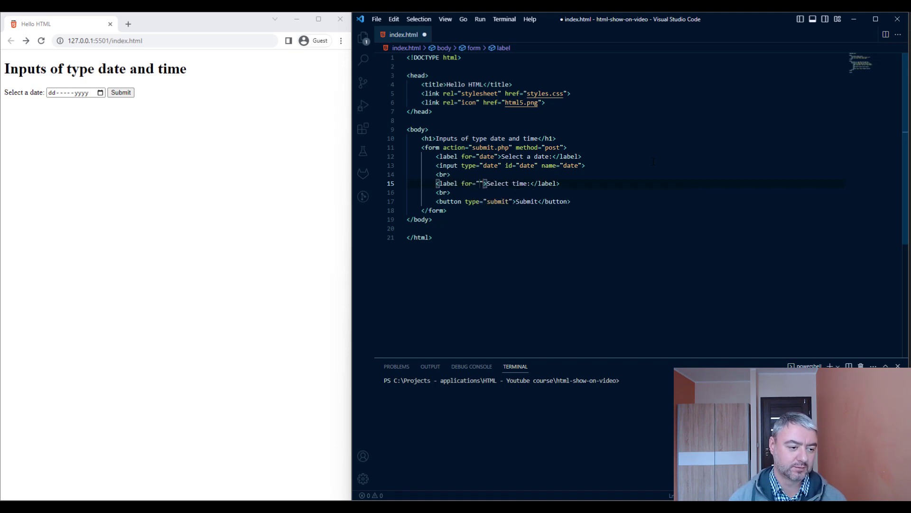
pyautogui.write('time')
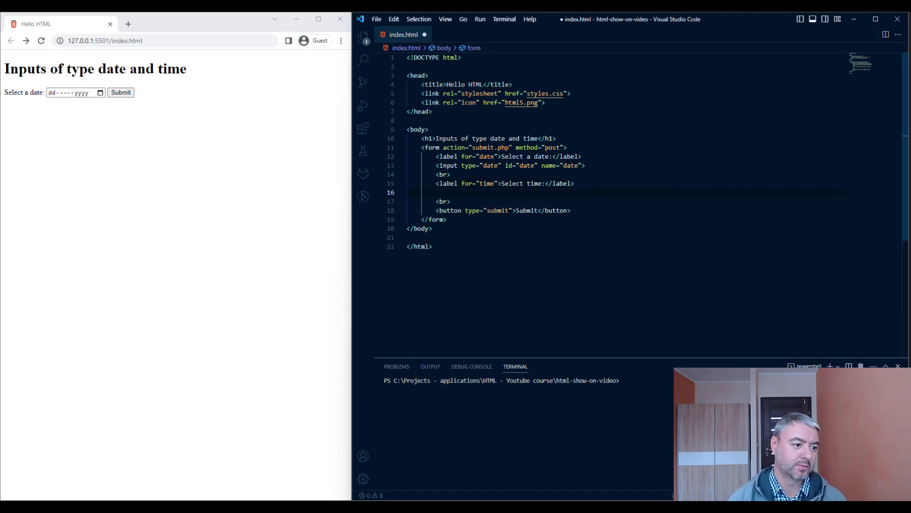
# Add a time-type input with id="time" and name="time"
pyautogui.write('input >')
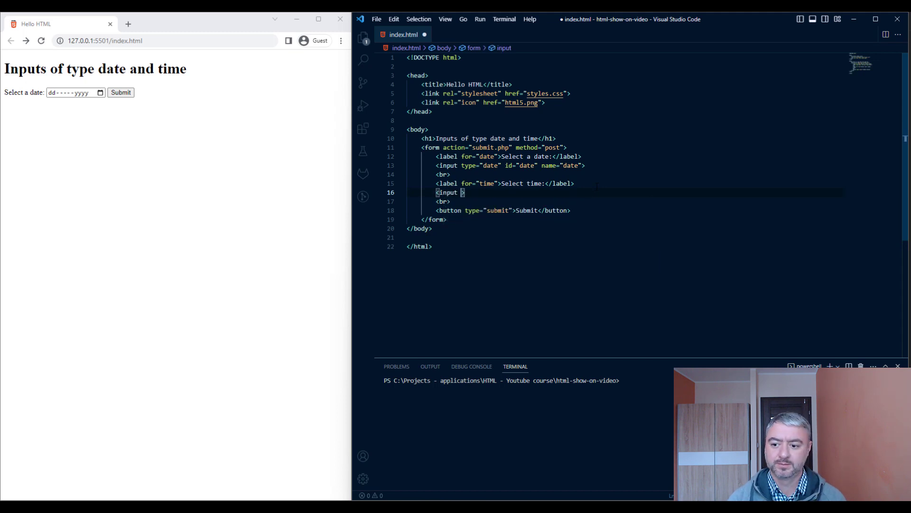
pyautogui.write('type="time')
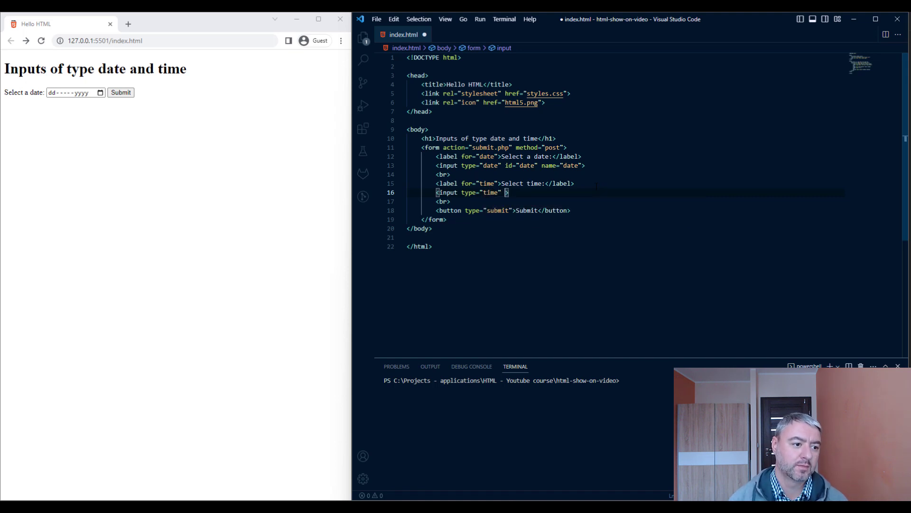
pyautogui.write('id="t')
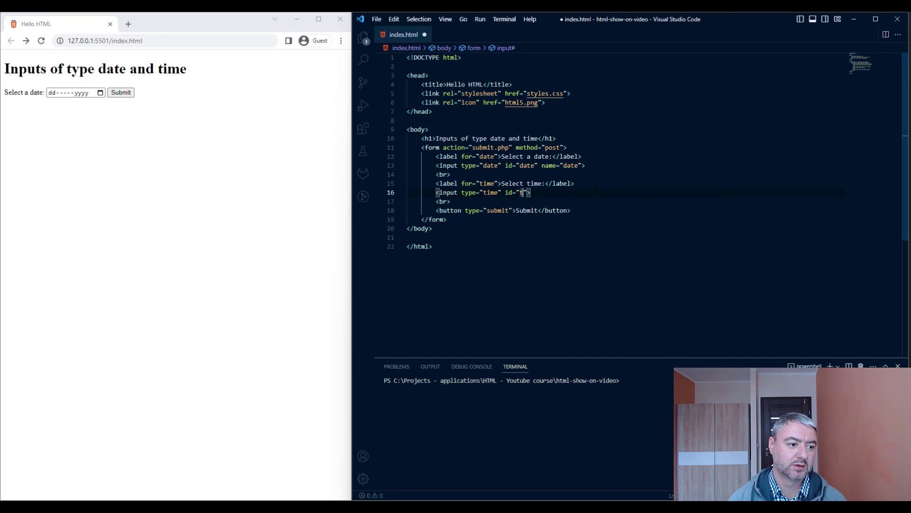
pyautogui.write('ime')
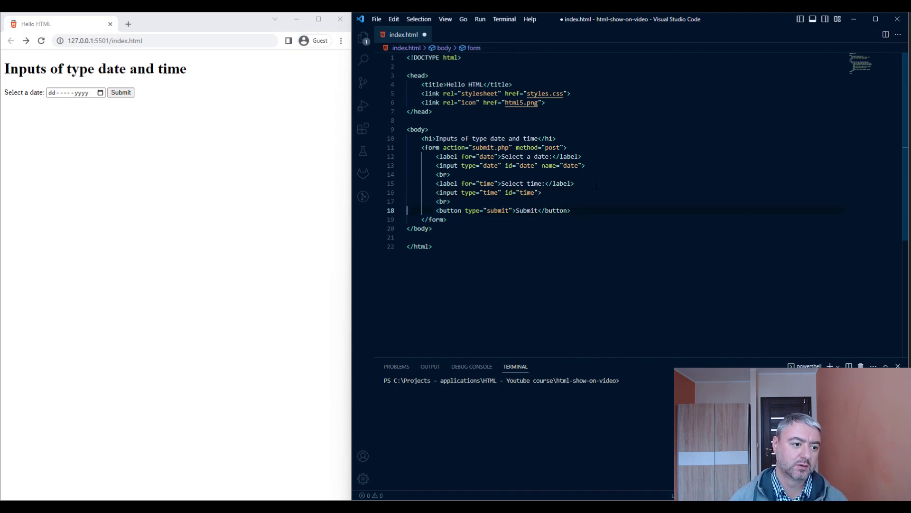
pyautogui.click(537, 193)
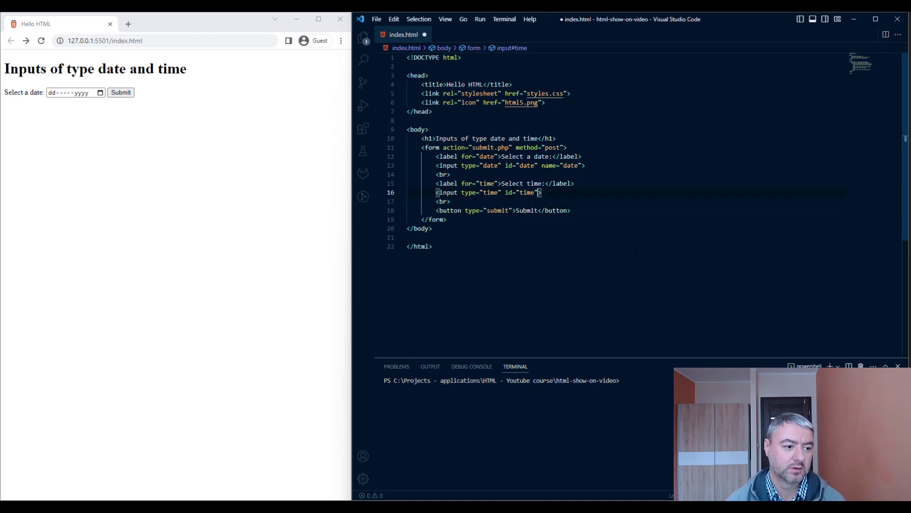
pyautogui.write('name="t"')
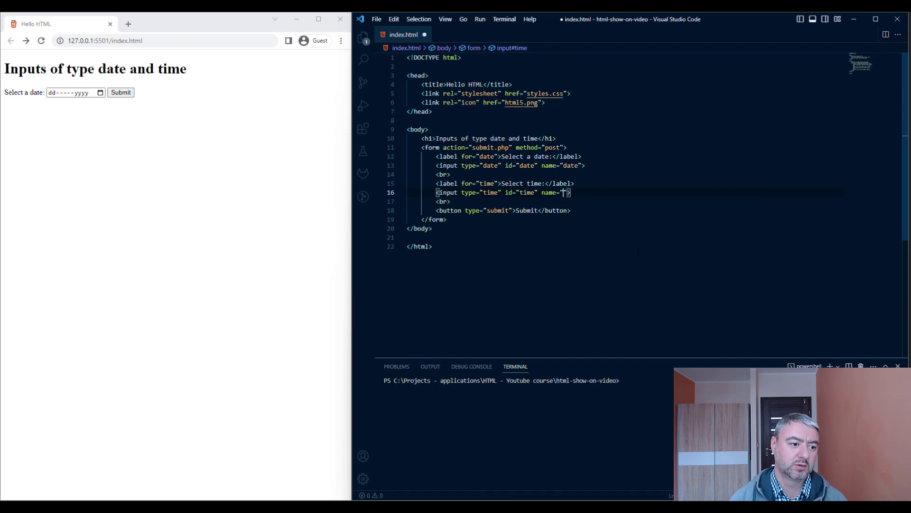
pyautogui.write('time')
pyautogui.click(624, 174)
pyautogui.write('<br>')
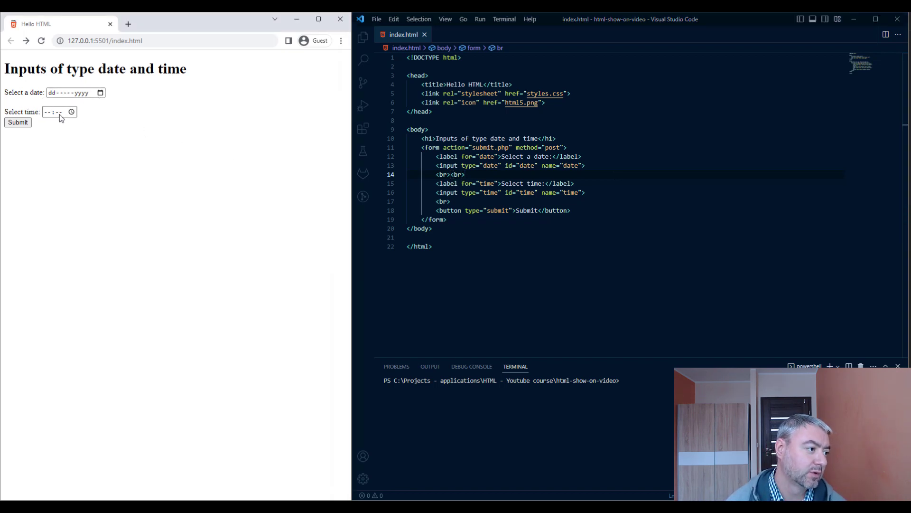
# Enter 01:12 into the Select time field using its picker
pyautogui.click(50, 112)
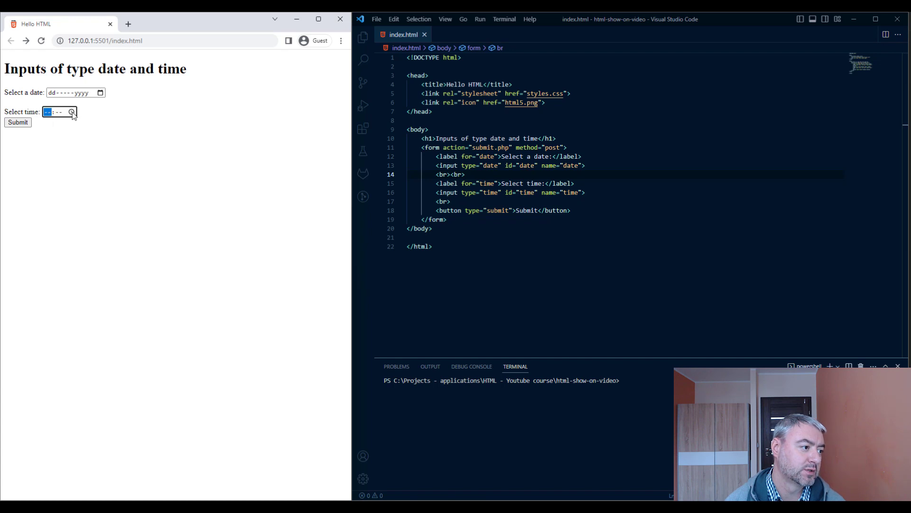
pyautogui.click(71, 112)
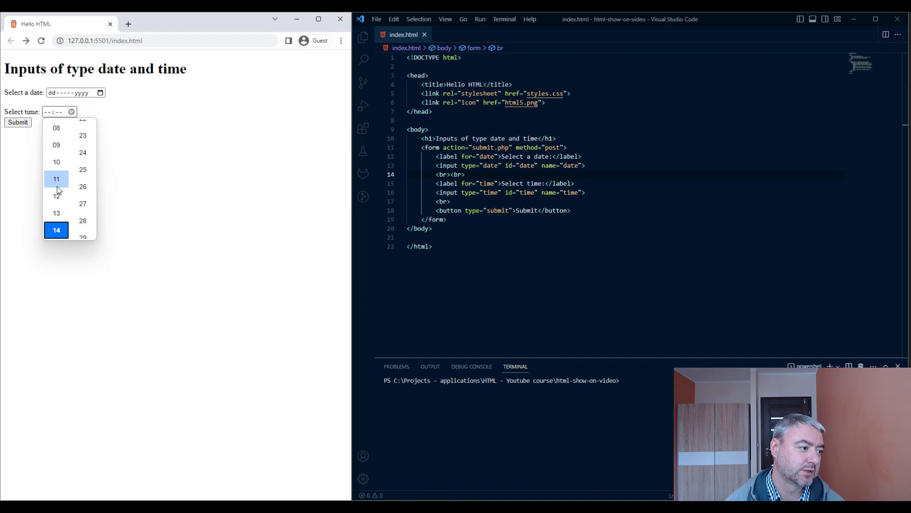
pyautogui.scroll(-3)
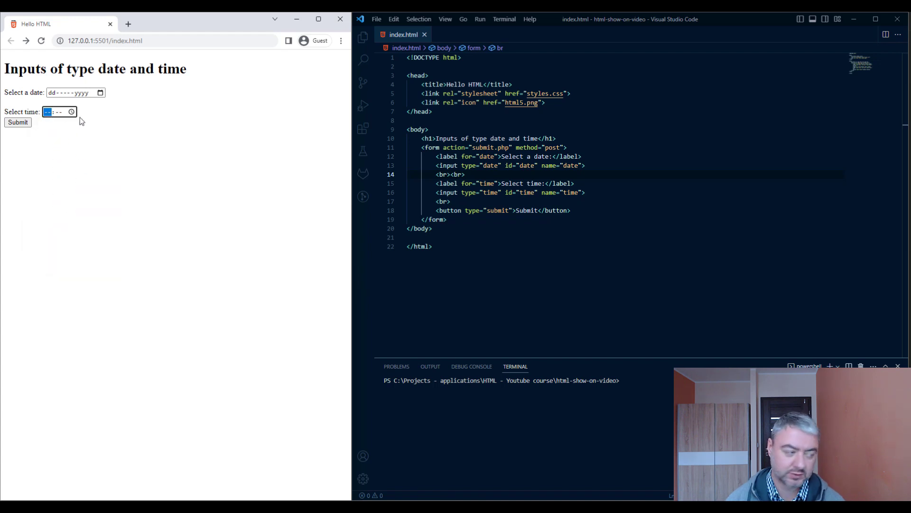
pyautogui.write('01')
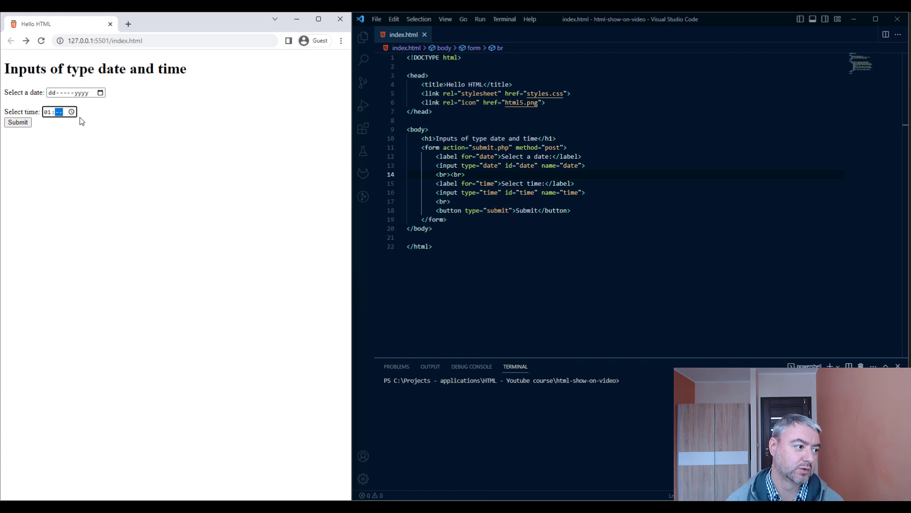
pyautogui.write('12')
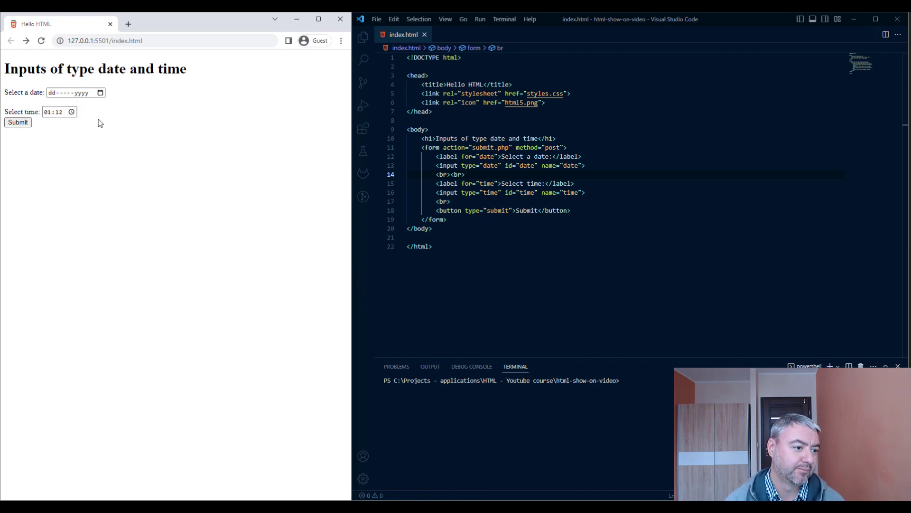
pyautogui.click(453, 192)
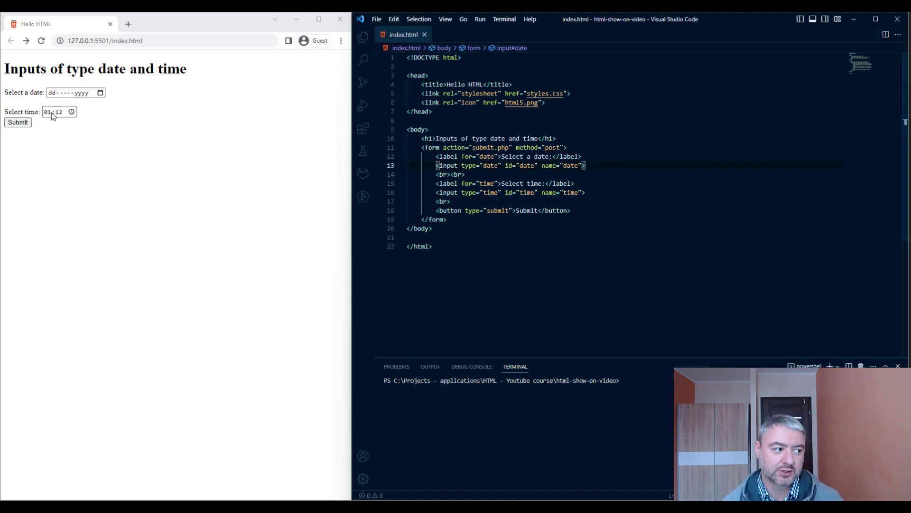
# Try selecting the time's minute and hour parts and the date's month and year parts
pyautogui.click(58, 112)
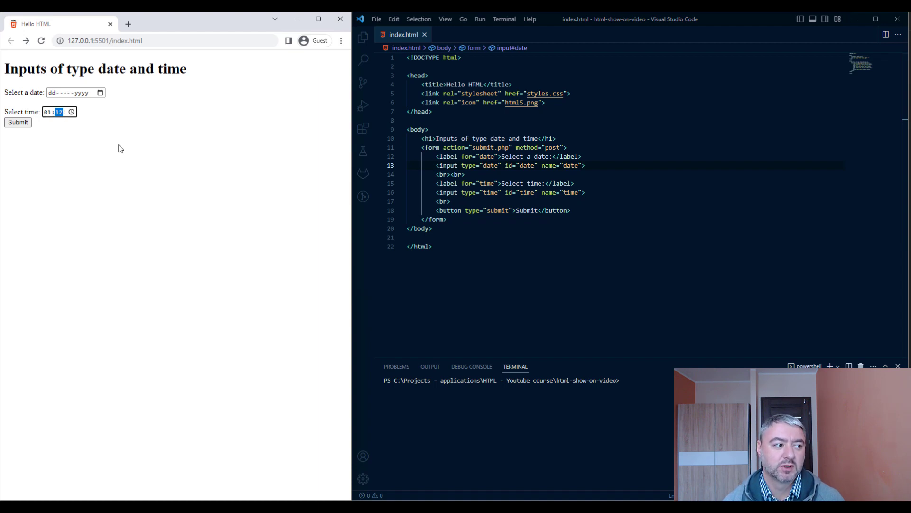
pyautogui.moveTo(148, 95)
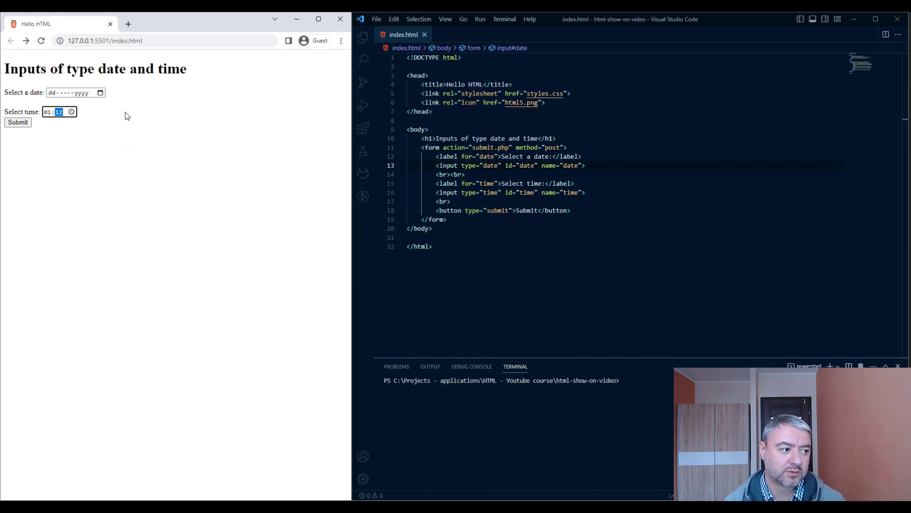
pyautogui.click(47, 113)
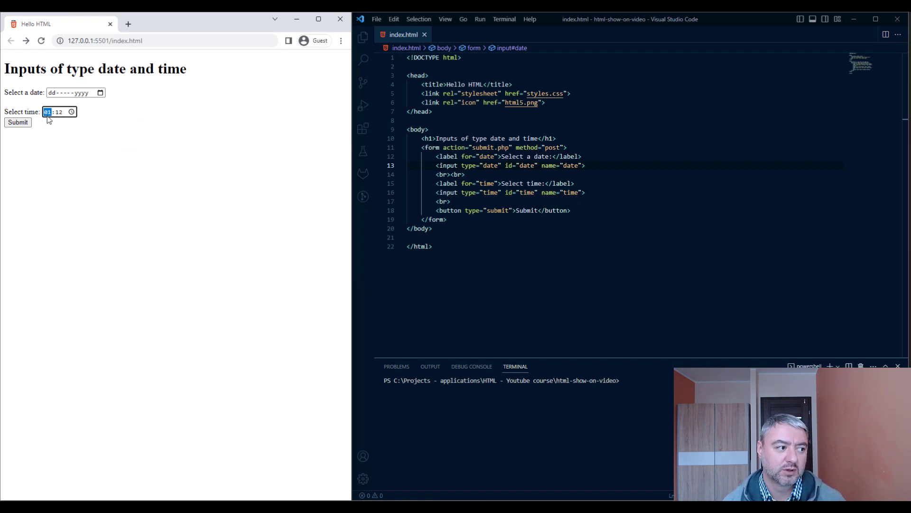
pyautogui.click(55, 92)
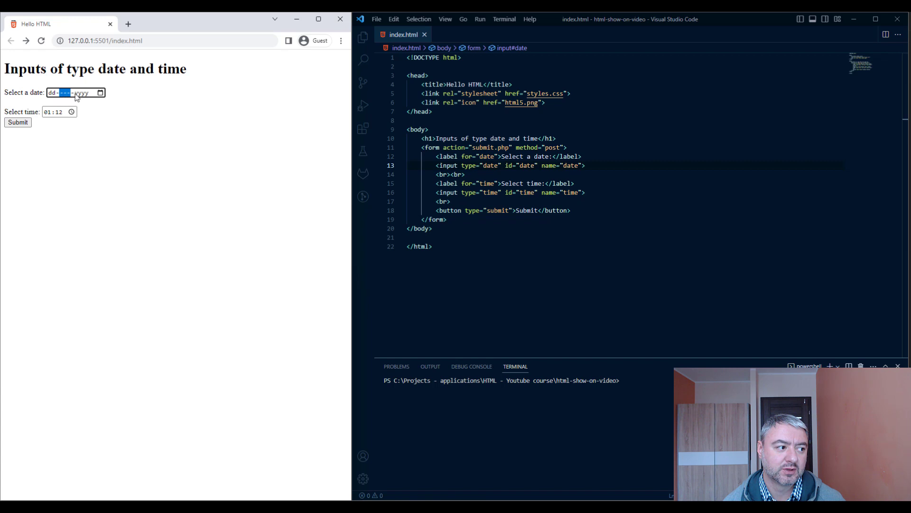
pyautogui.click(81, 92)
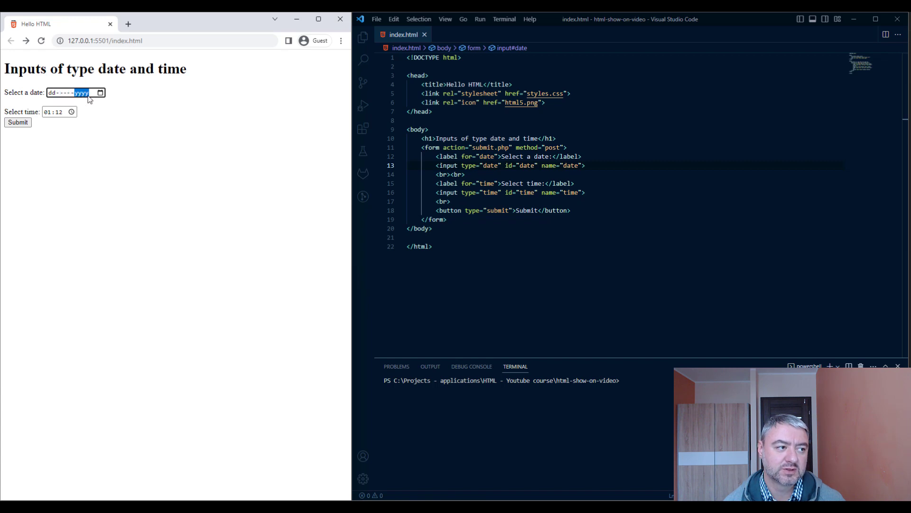
pyautogui.moveTo(139, 110)
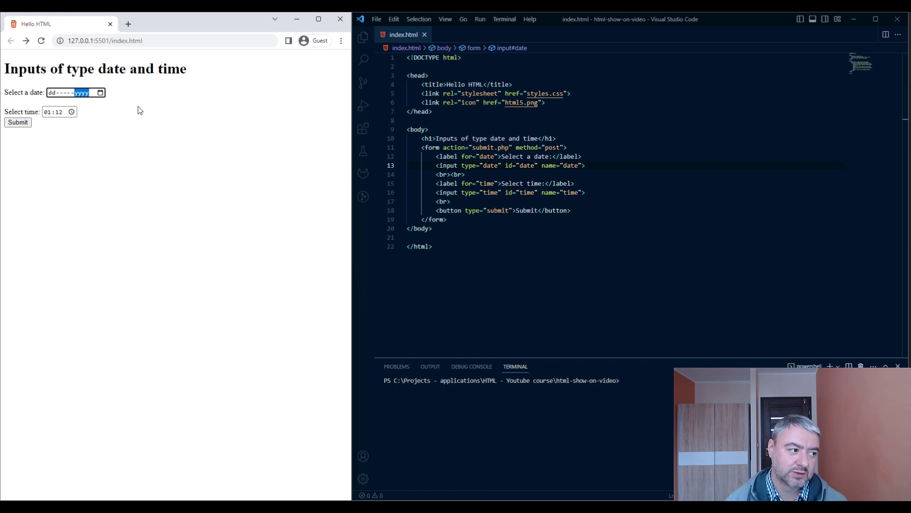
pyautogui.moveTo(199, 127)
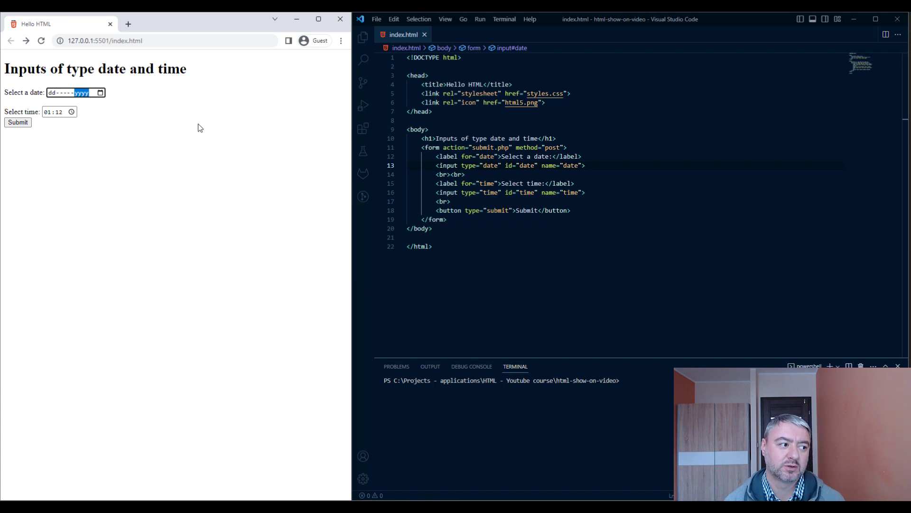
pyautogui.moveTo(211, 128)
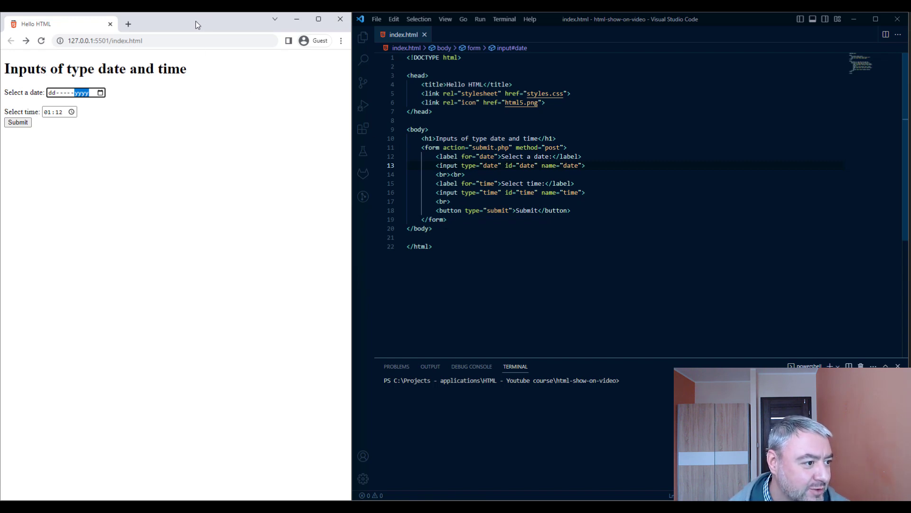
pyautogui.moveTo(169, 94)
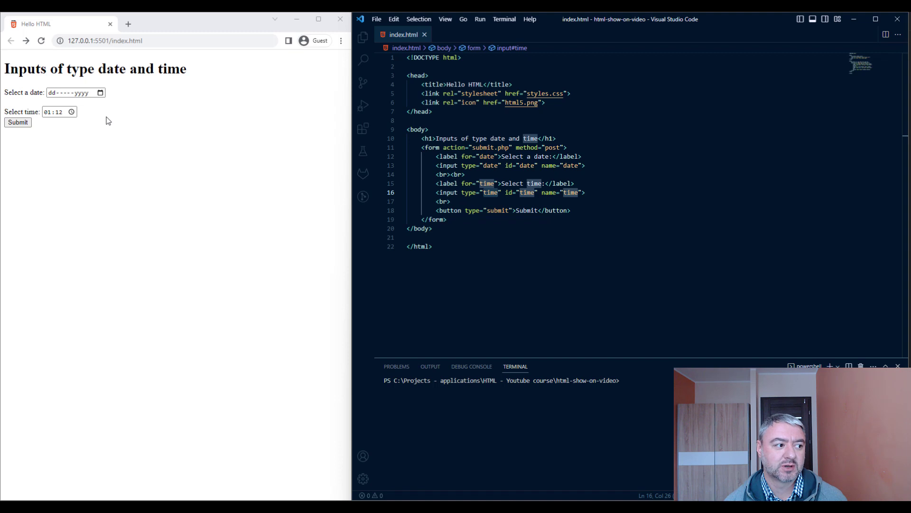
pyautogui.moveTo(108, 134)
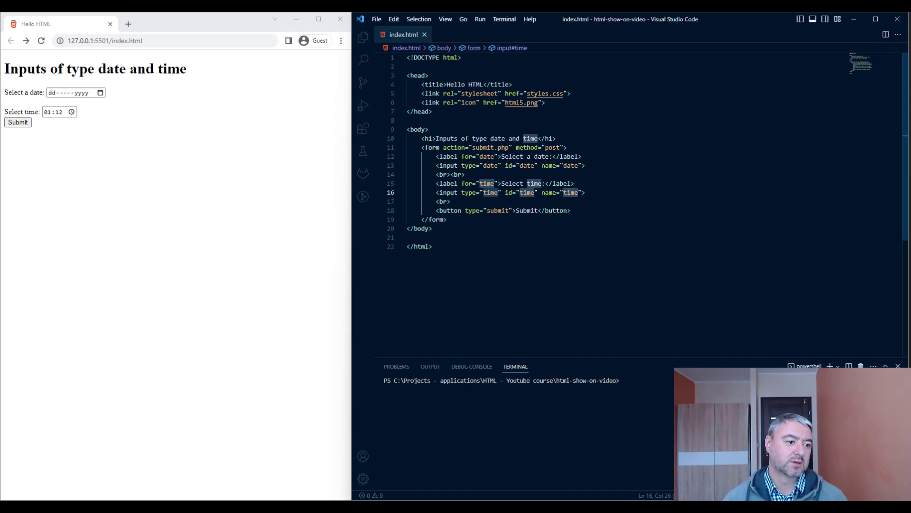
pyautogui.click(566, 147)
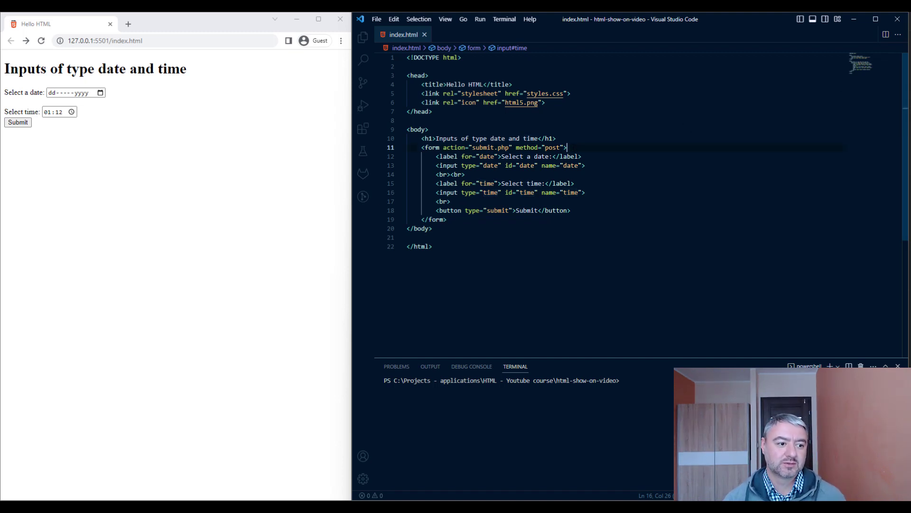